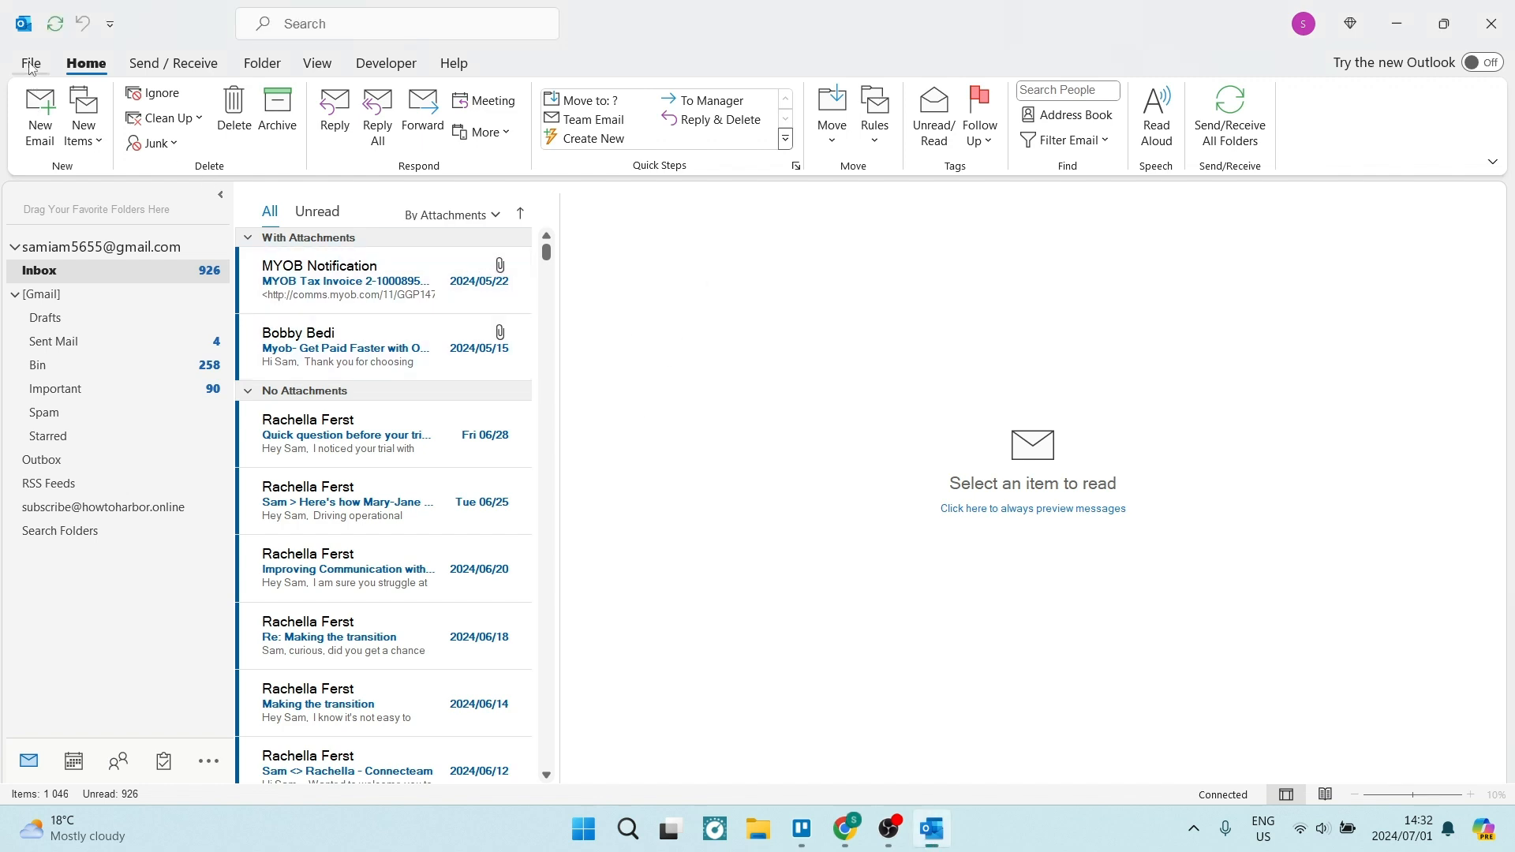
# - Open Outlook Options from the File backstage menu
pyautogui.click(29, 64)
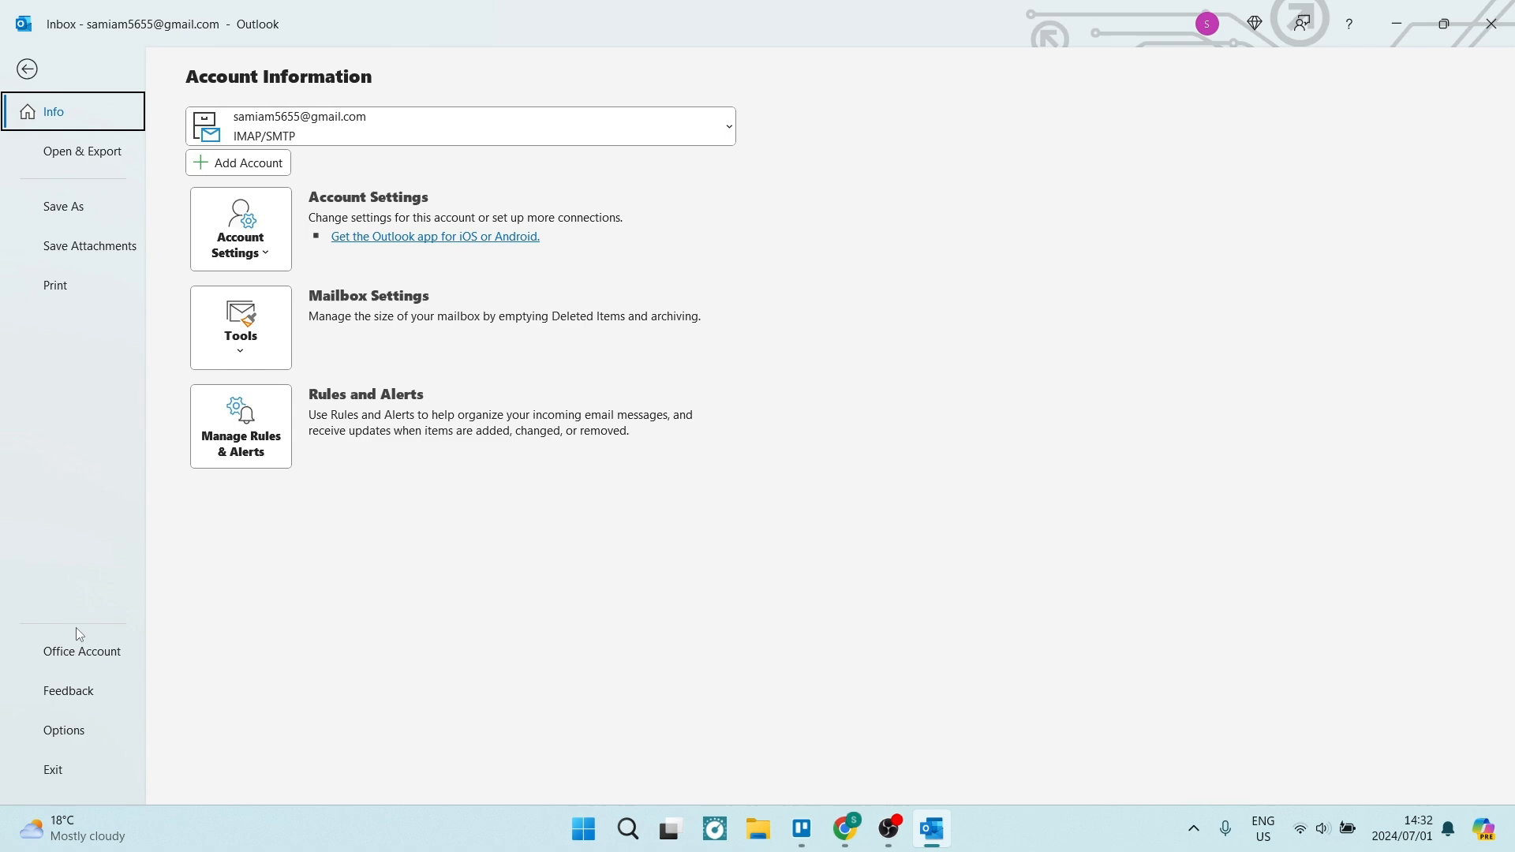
pyautogui.click(63, 729)
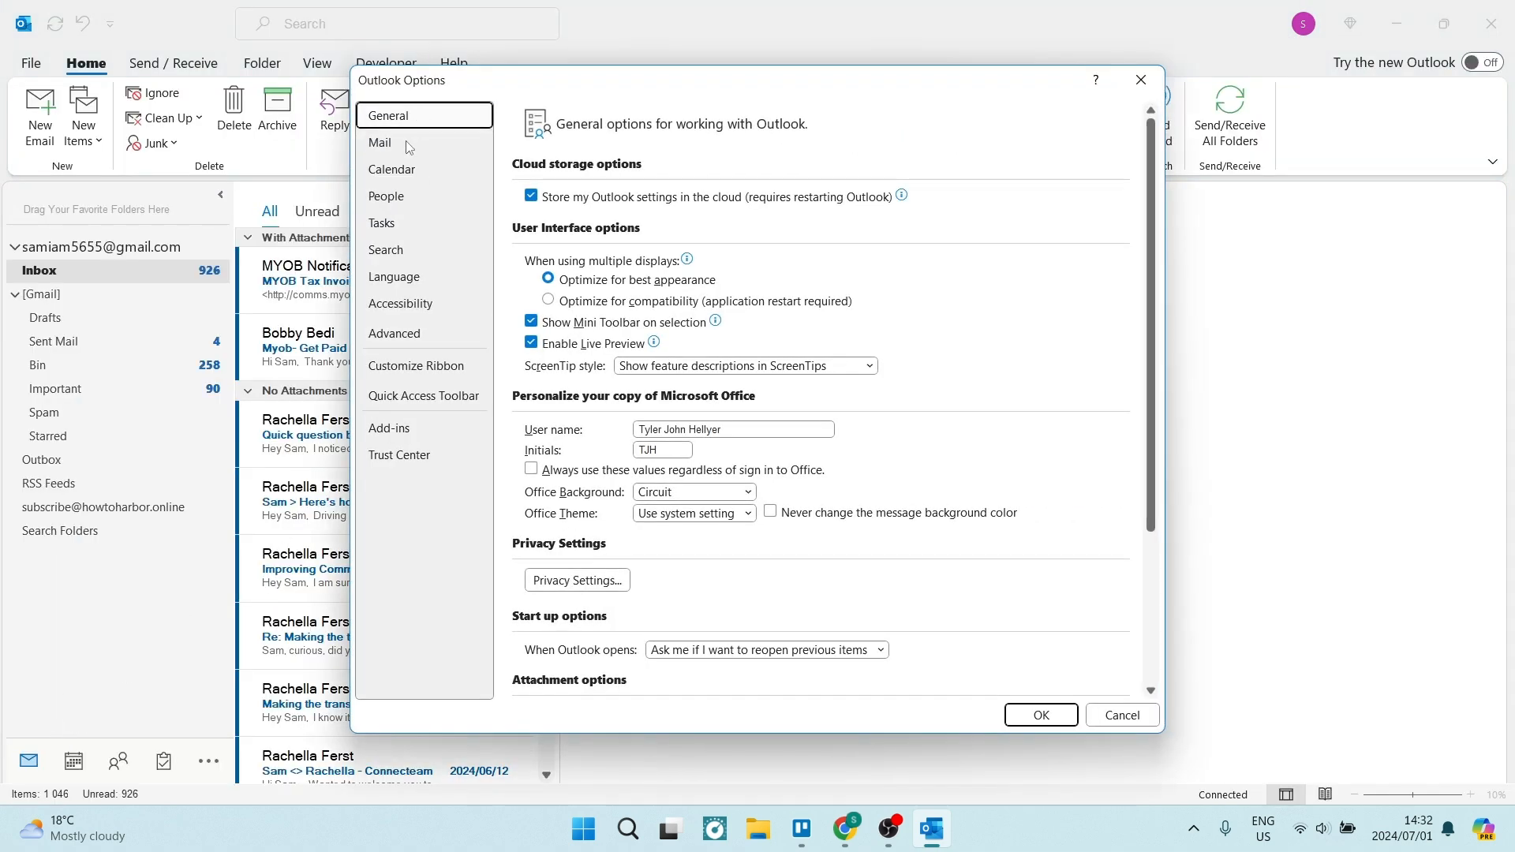
# - In the Mail category, enable 'Always check spelling before sending'
pyautogui.click(380, 142)
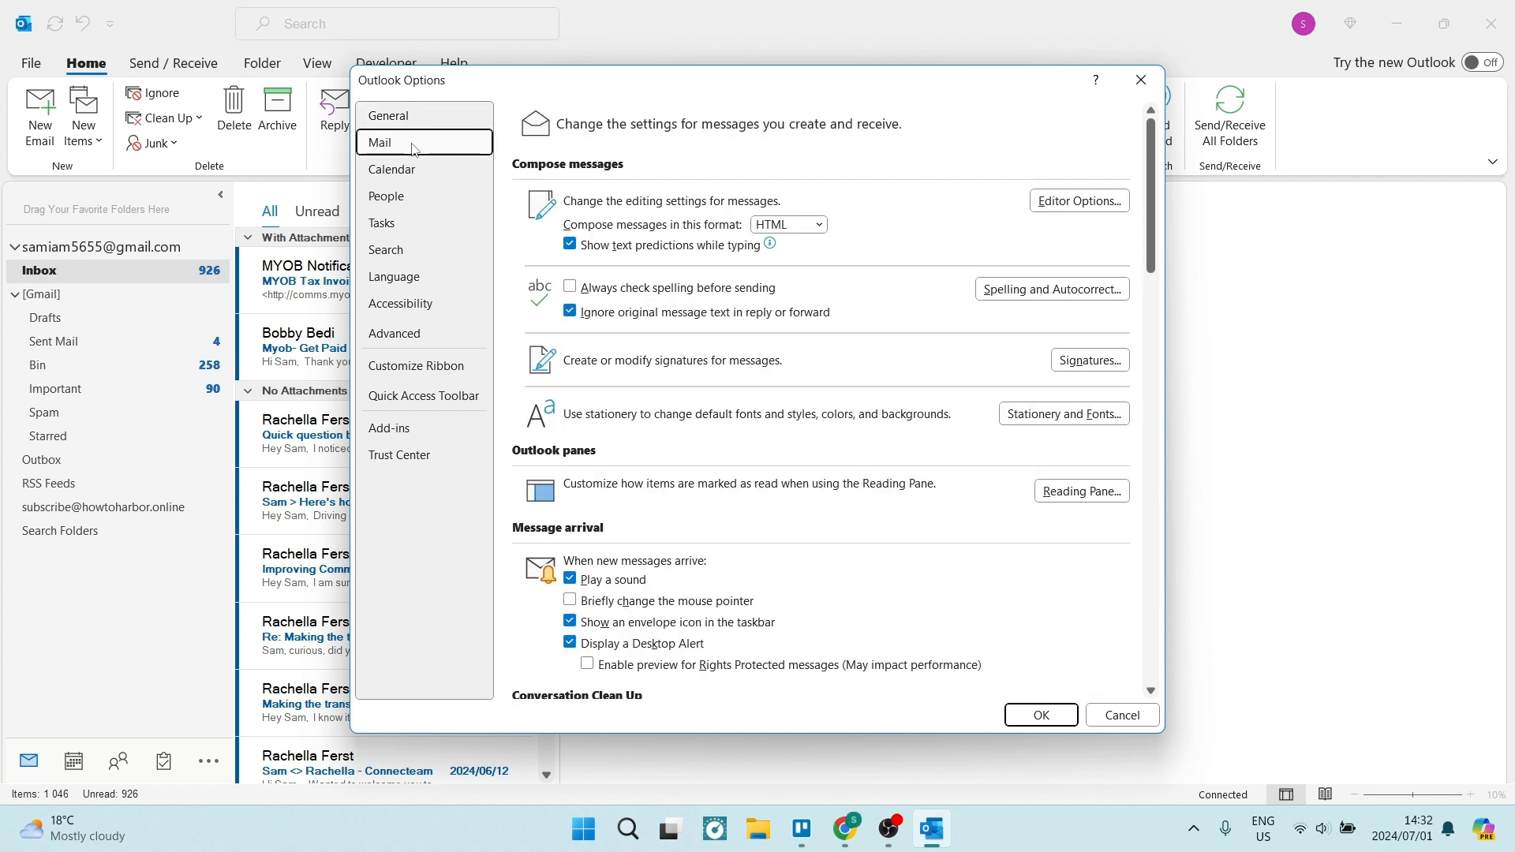
pyautogui.moveTo(719, 184)
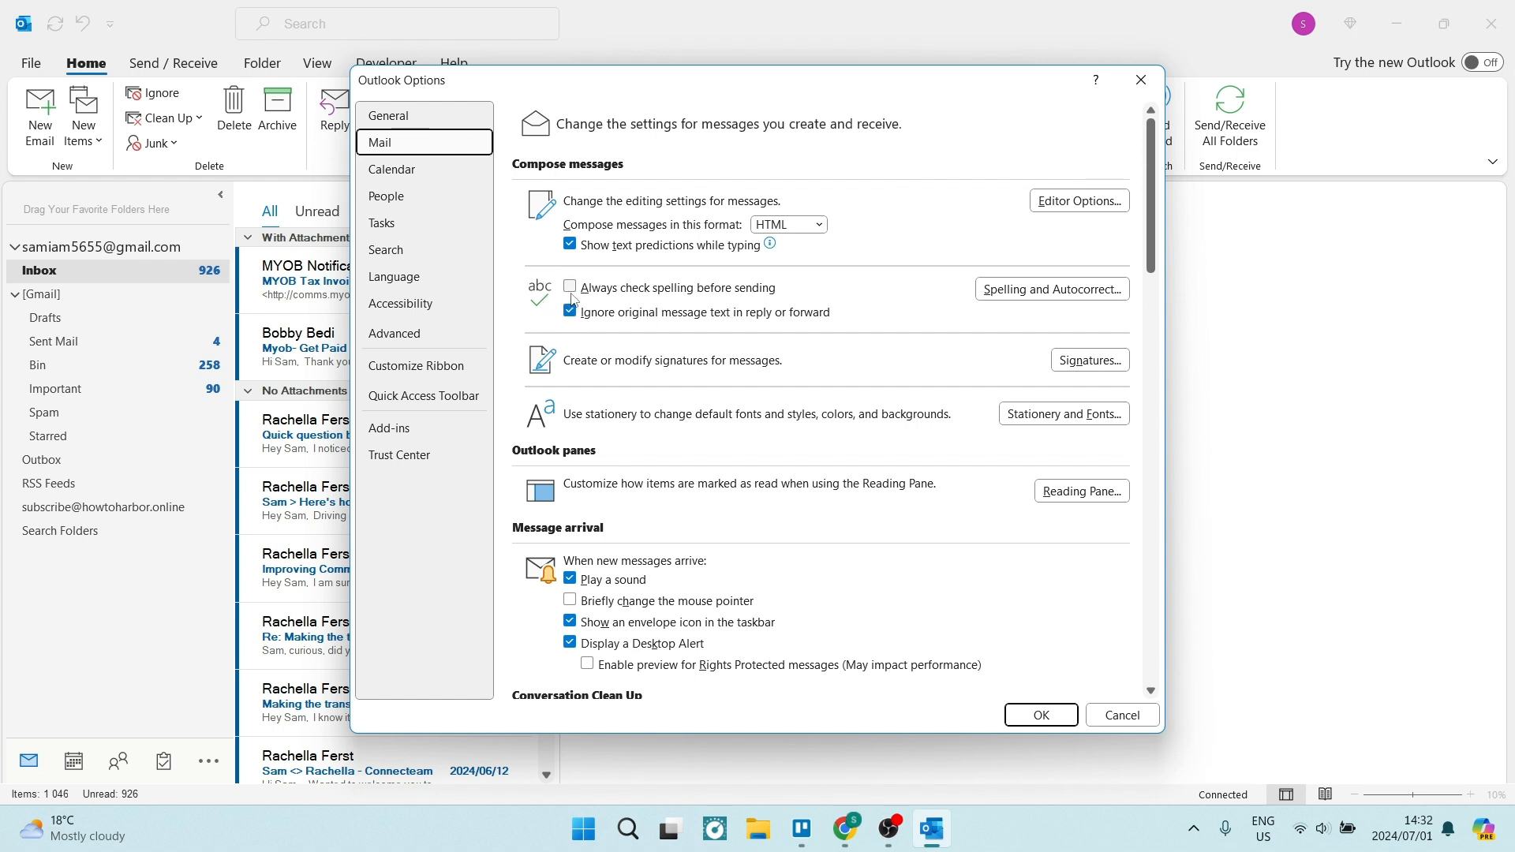
pyautogui.click(570, 288)
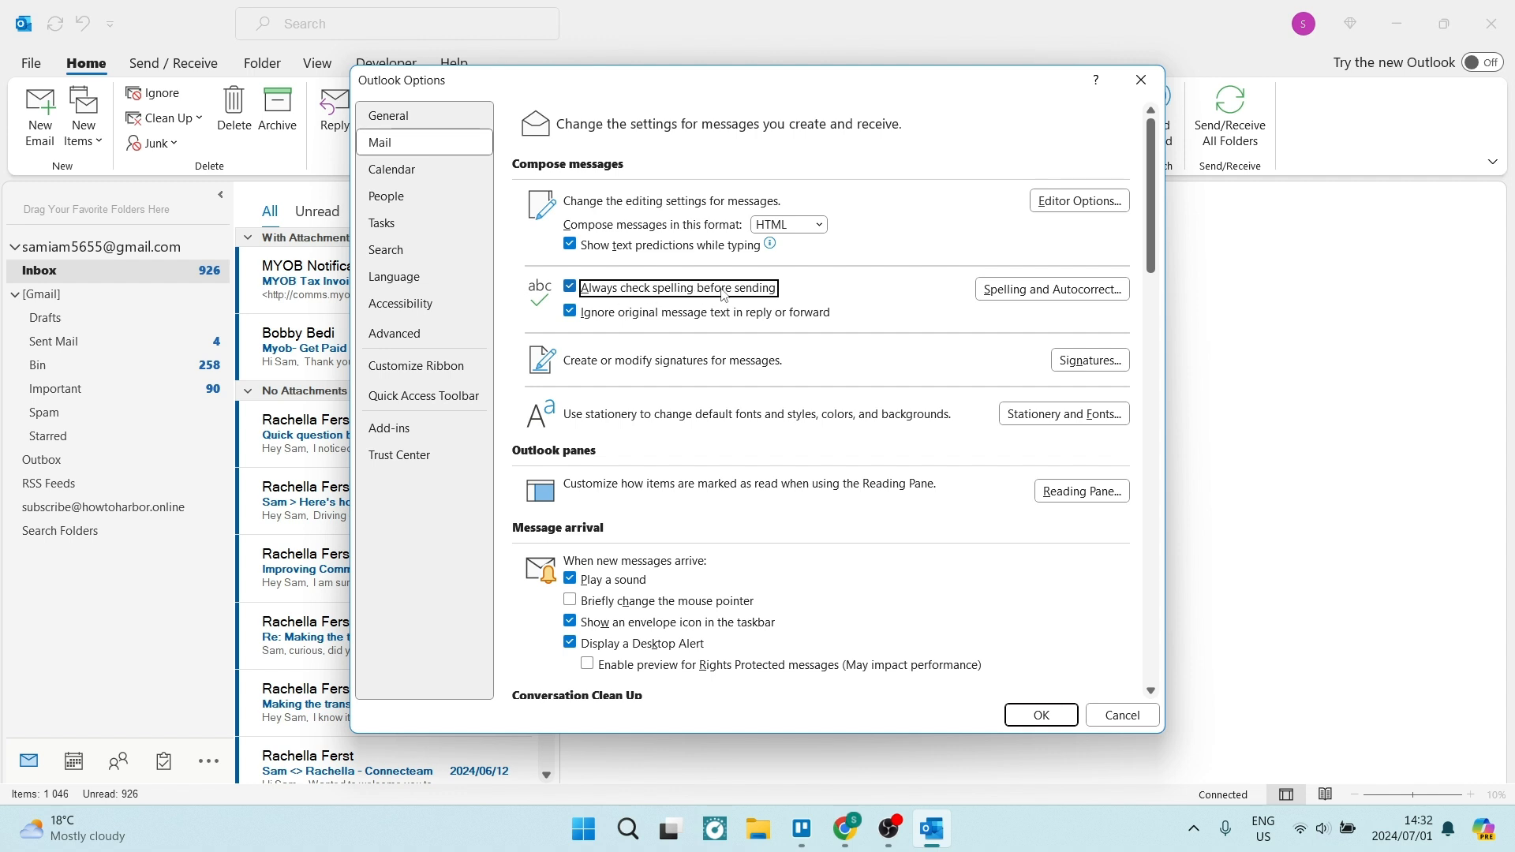
pyautogui.moveTo(627, 315)
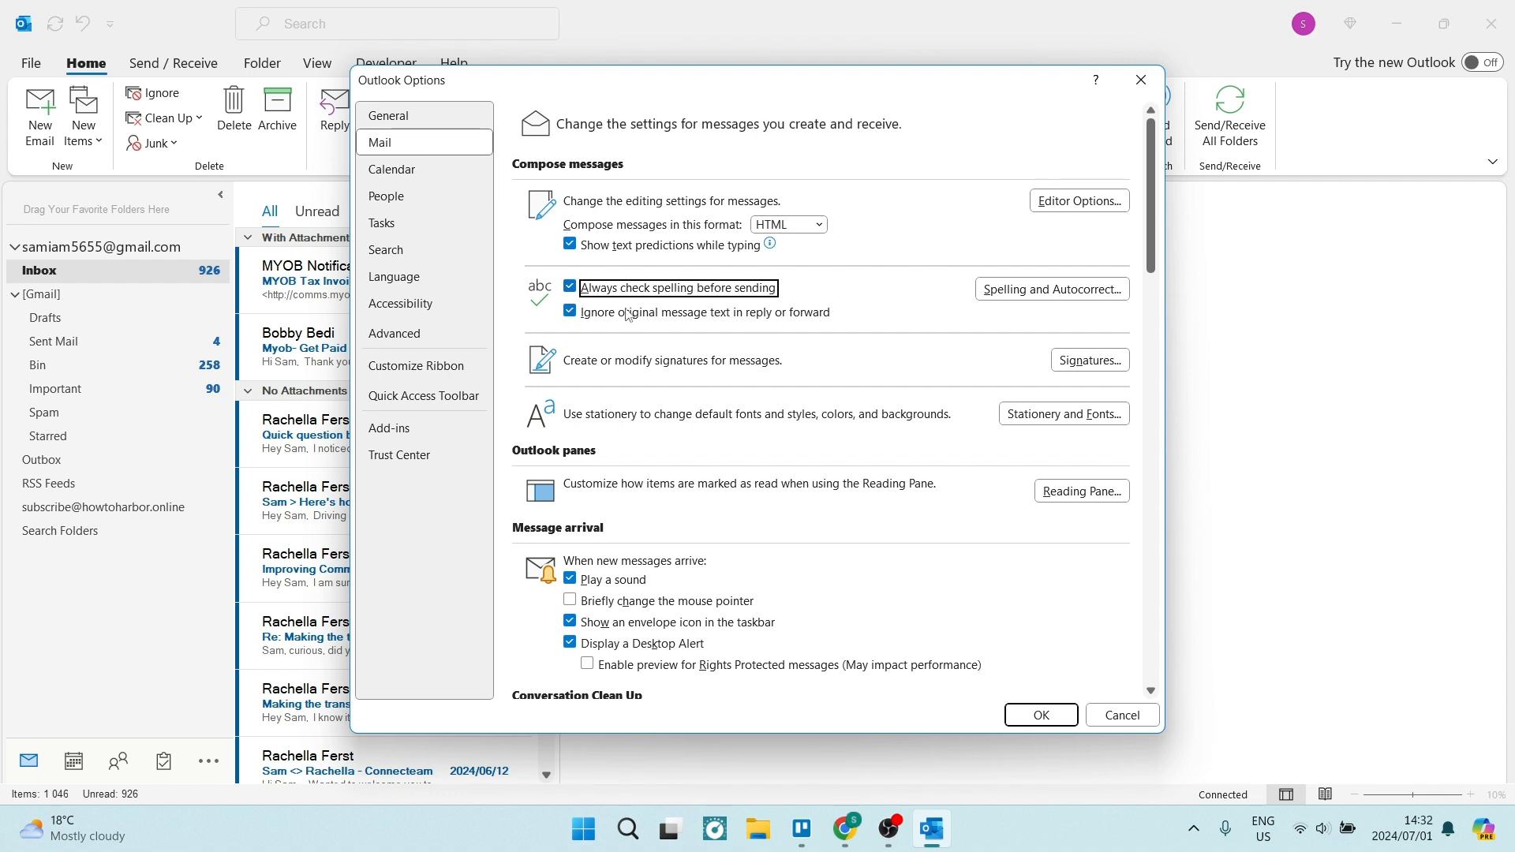
pyautogui.moveTo(653, 321)
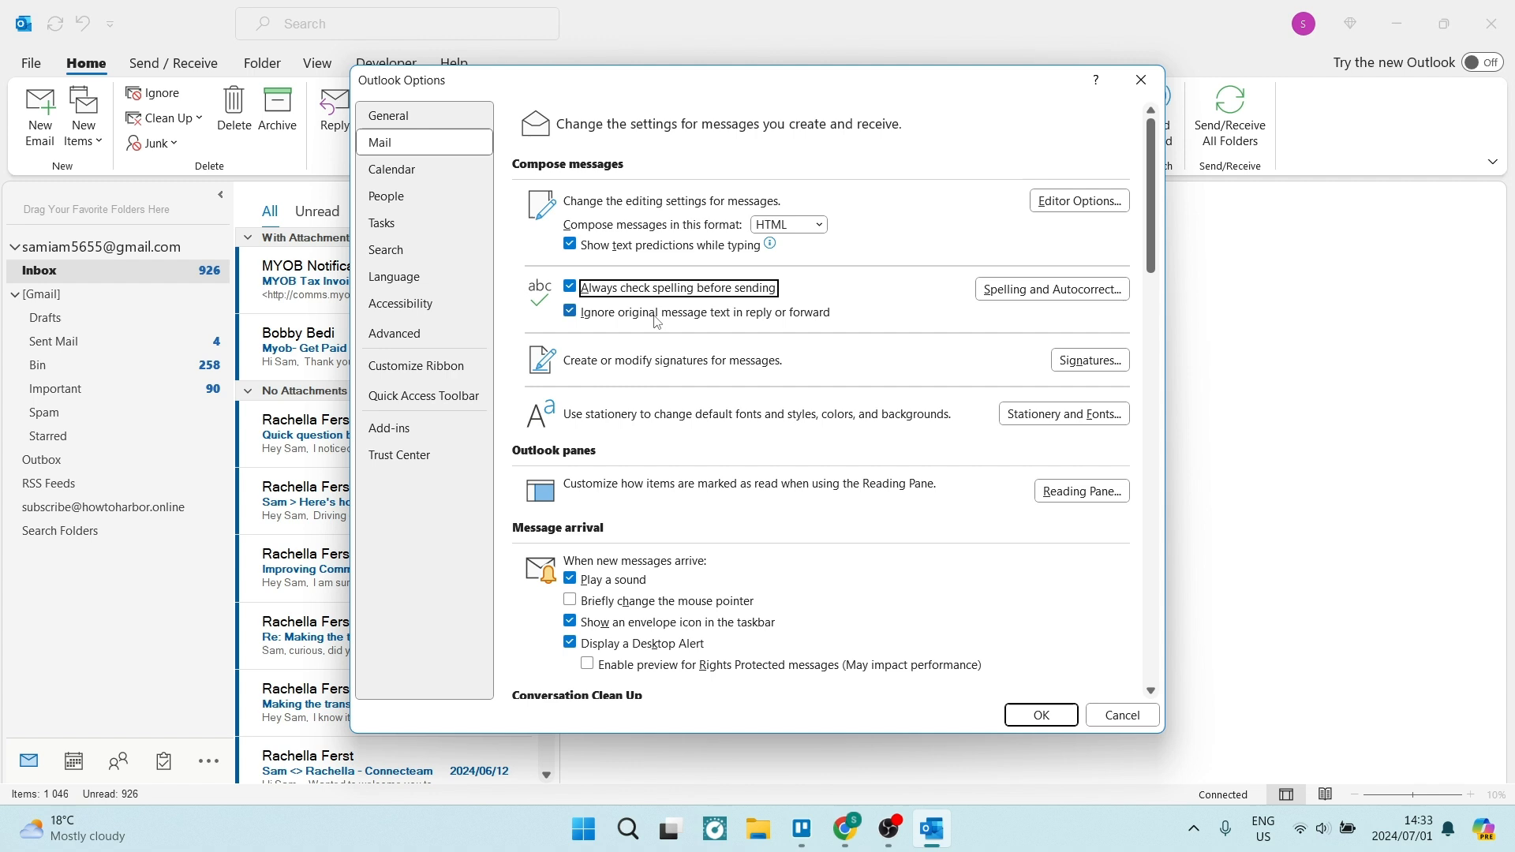
pyautogui.moveTo(754, 323)
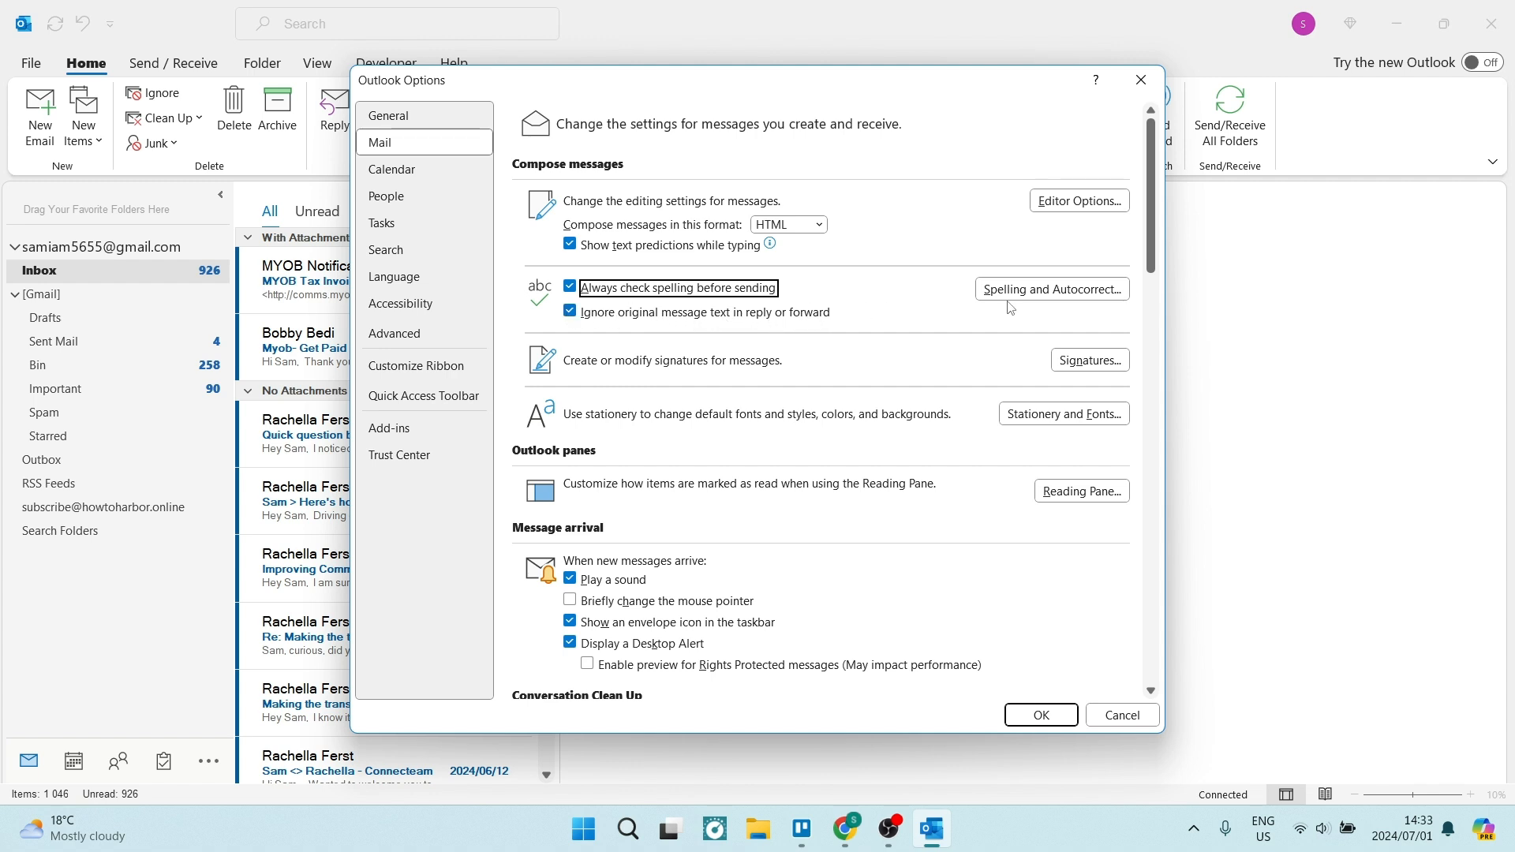
# - Open Editor Options to view the Proofing spelling and grammar settings
pyautogui.click(1051, 289)
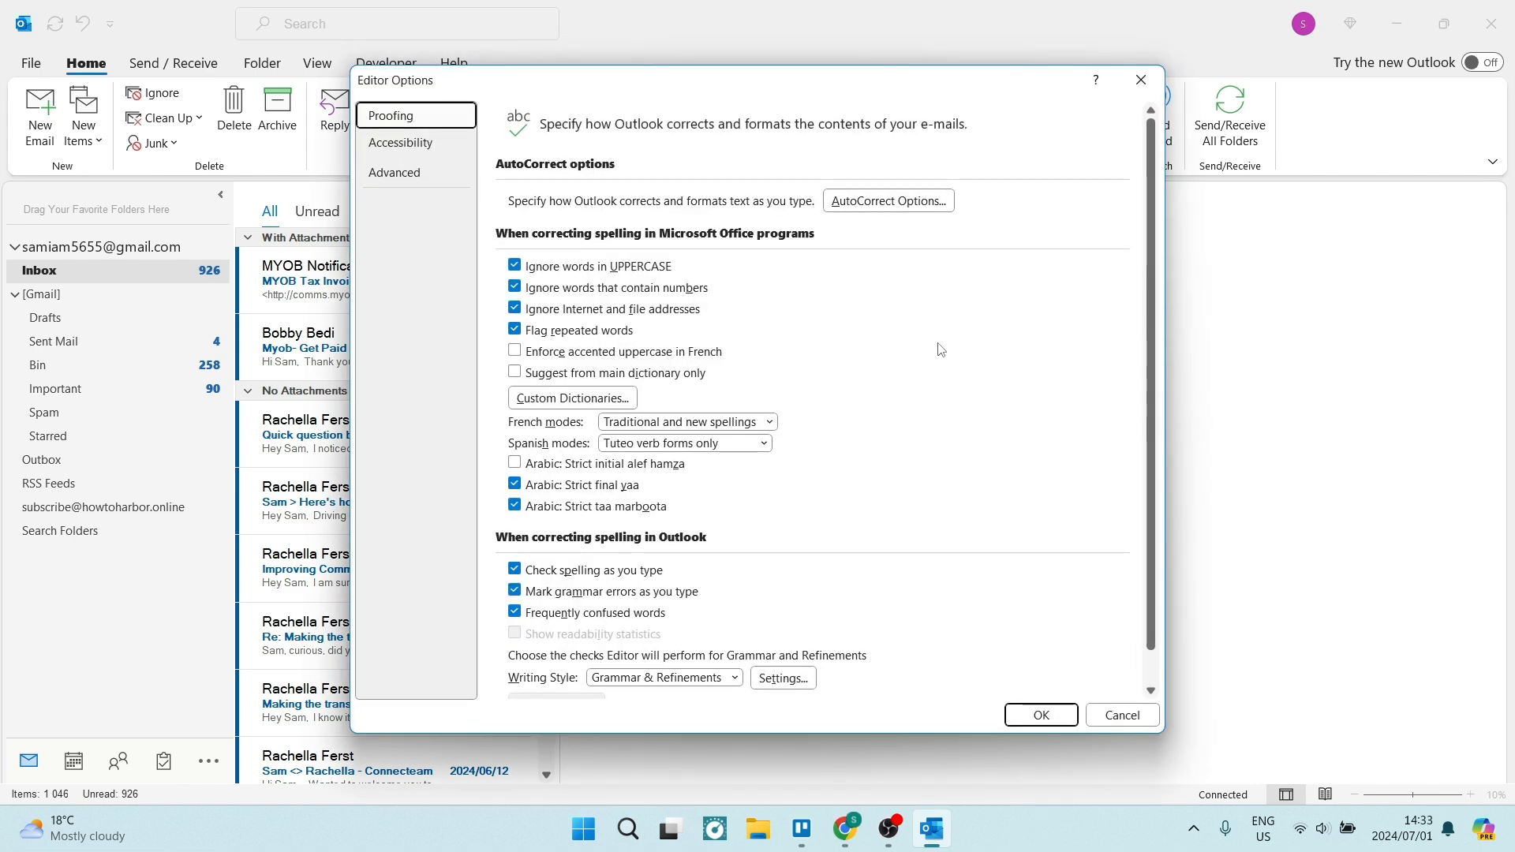
pyautogui.moveTo(701, 326)
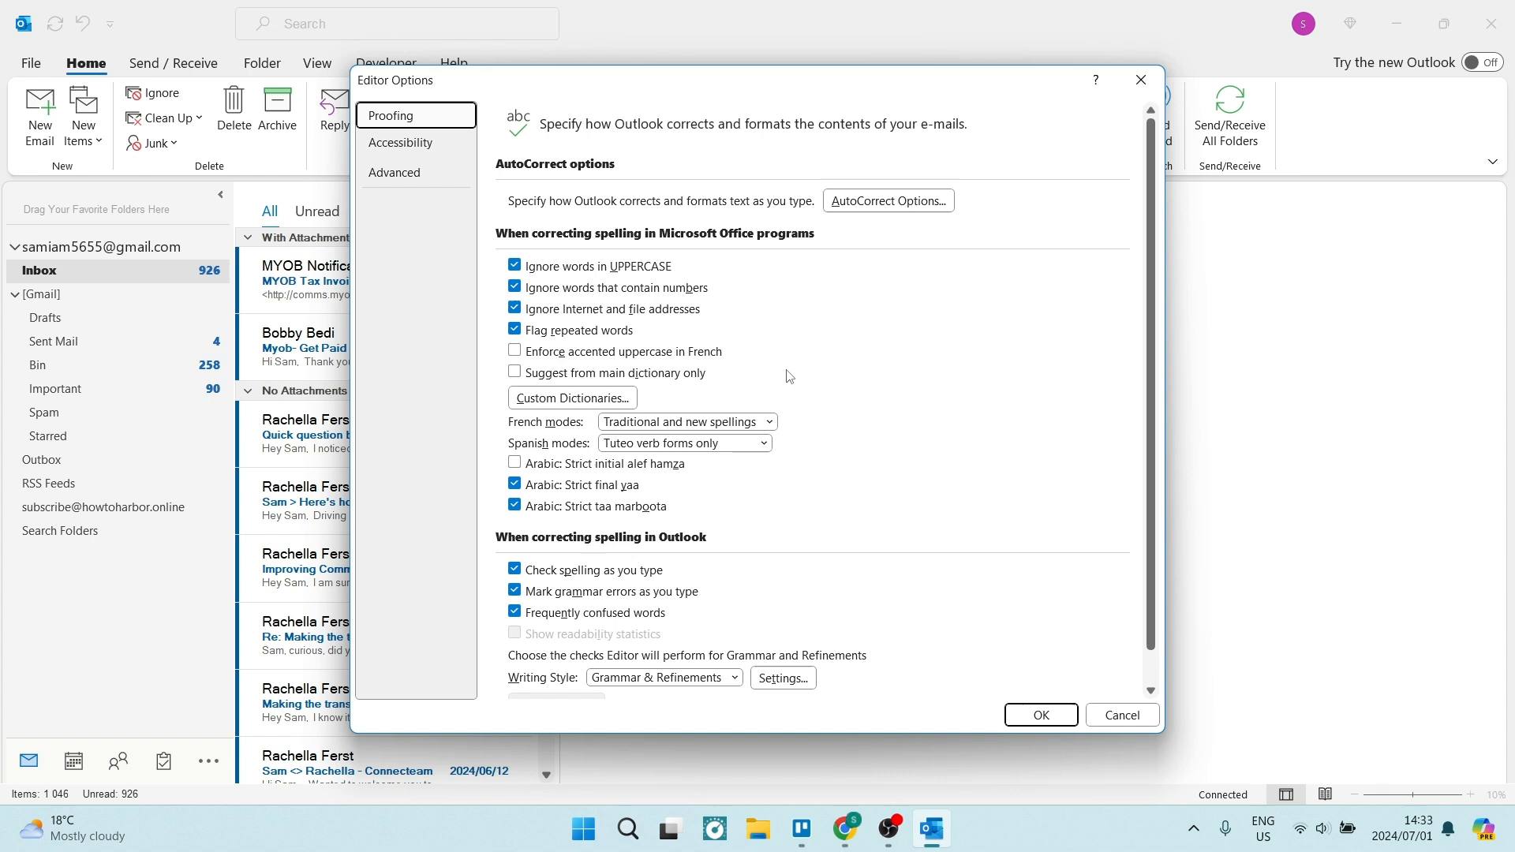
pyautogui.moveTo(586, 310)
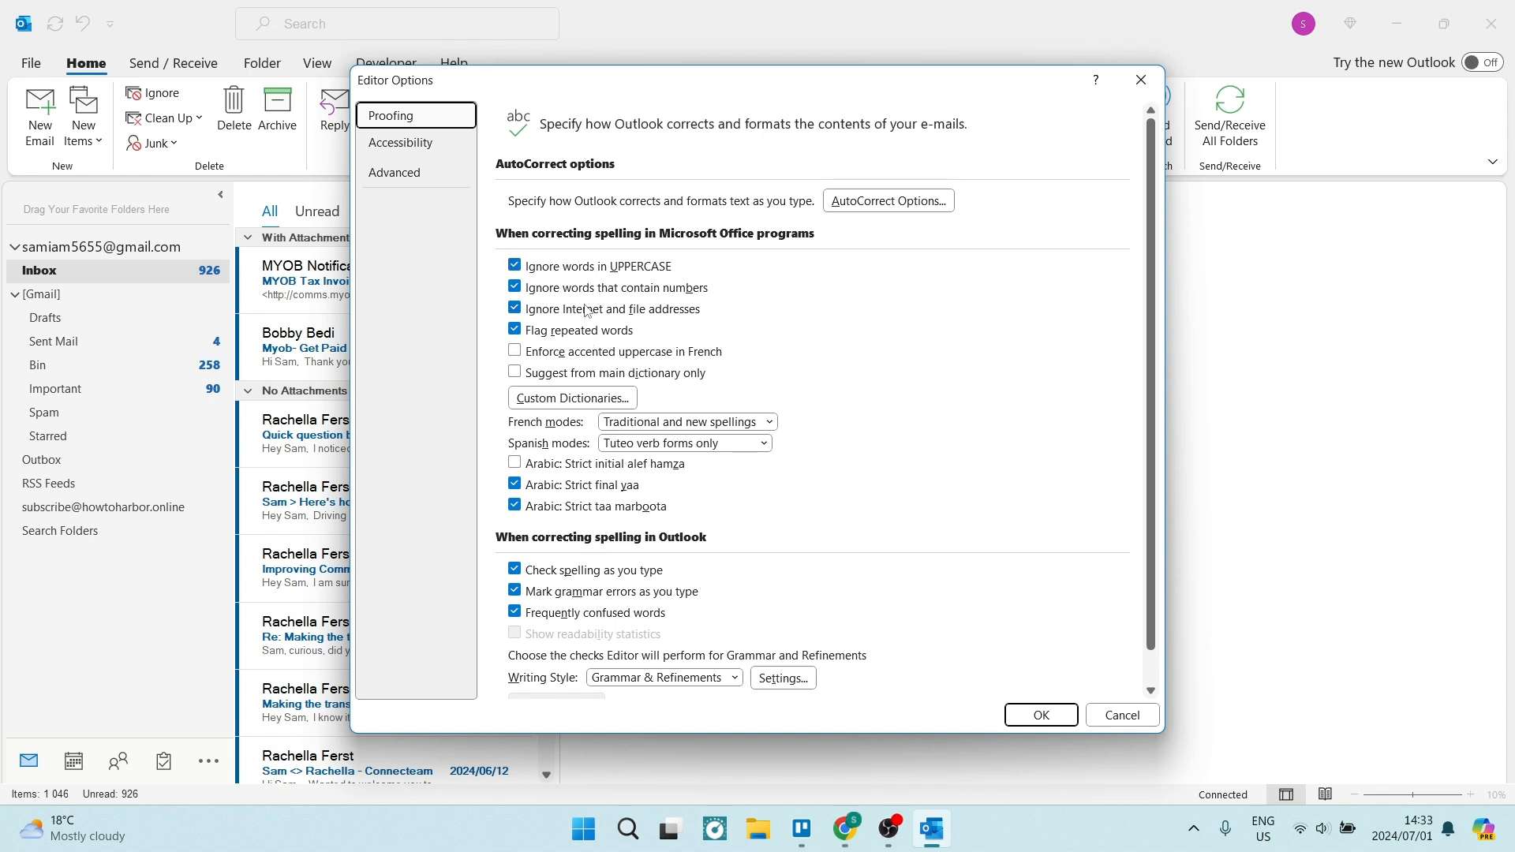
pyautogui.moveTo(586, 311)
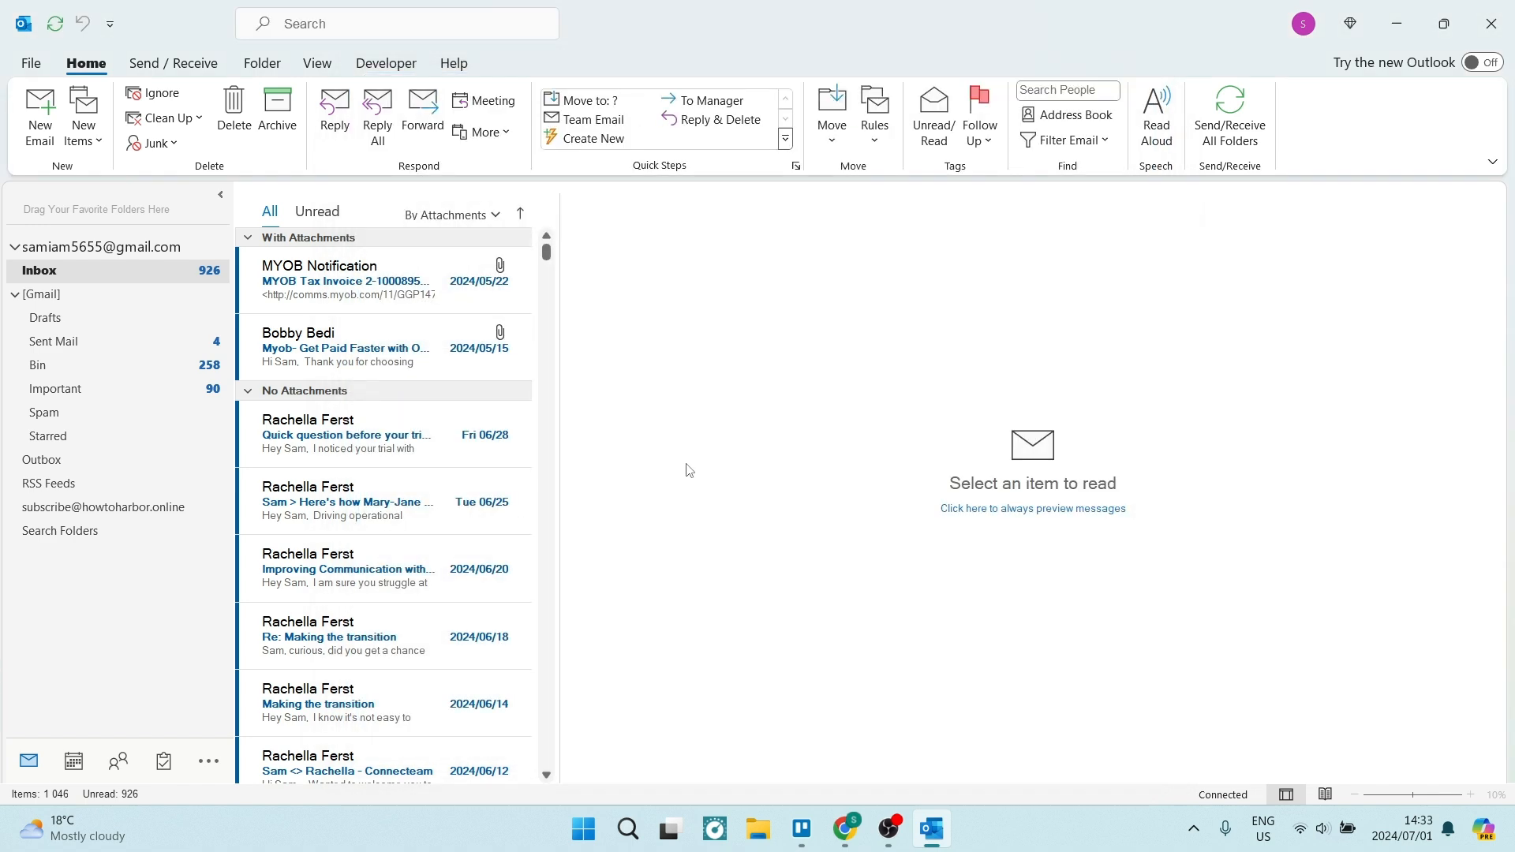
pyautogui.moveTo(593, 417)
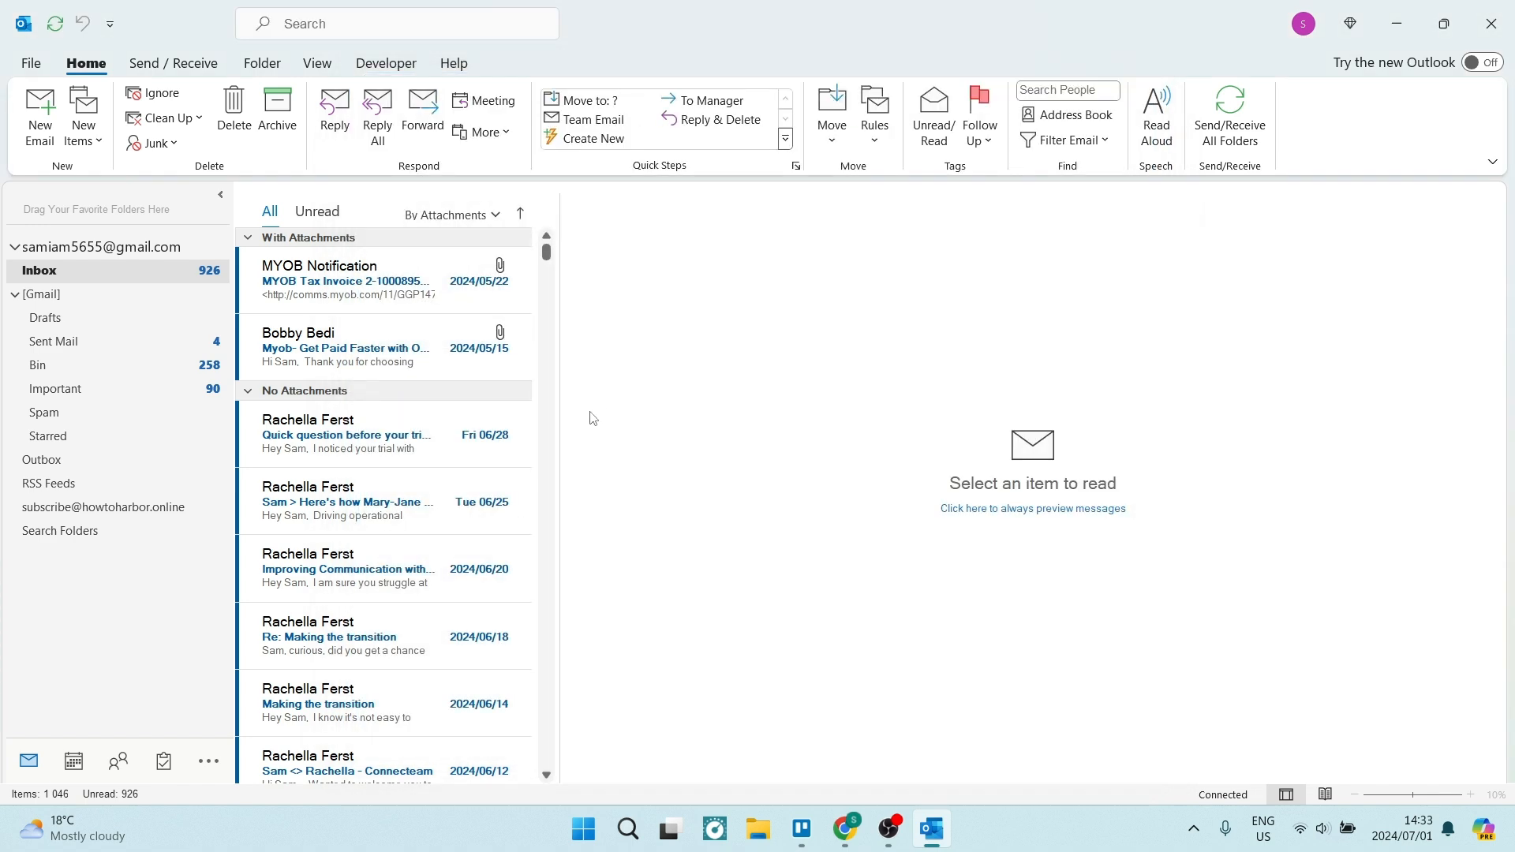
pyautogui.moveTo(604, 470)
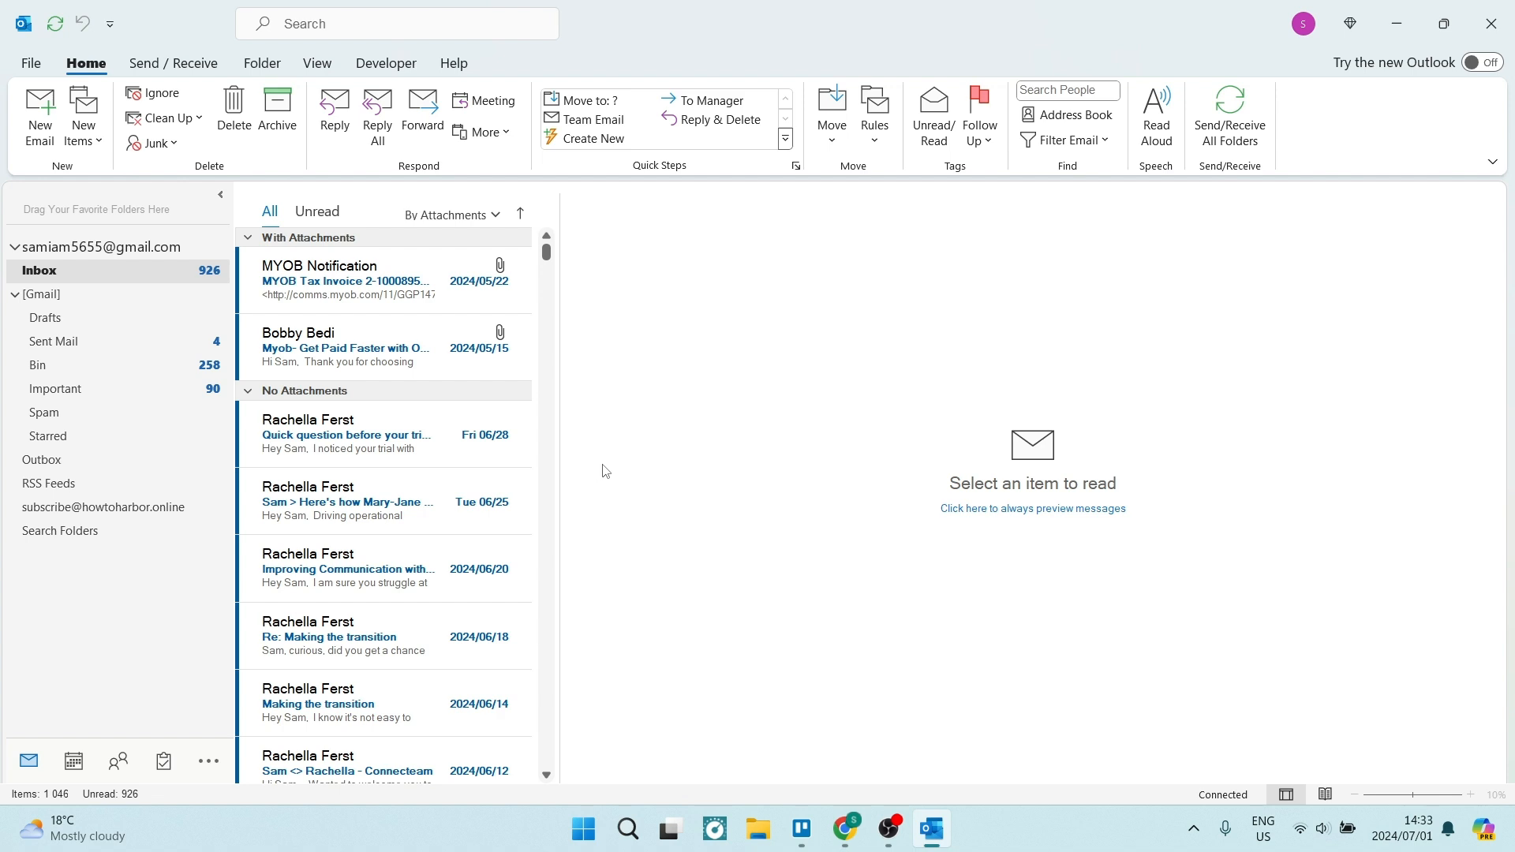
pyautogui.moveTo(628, 433)
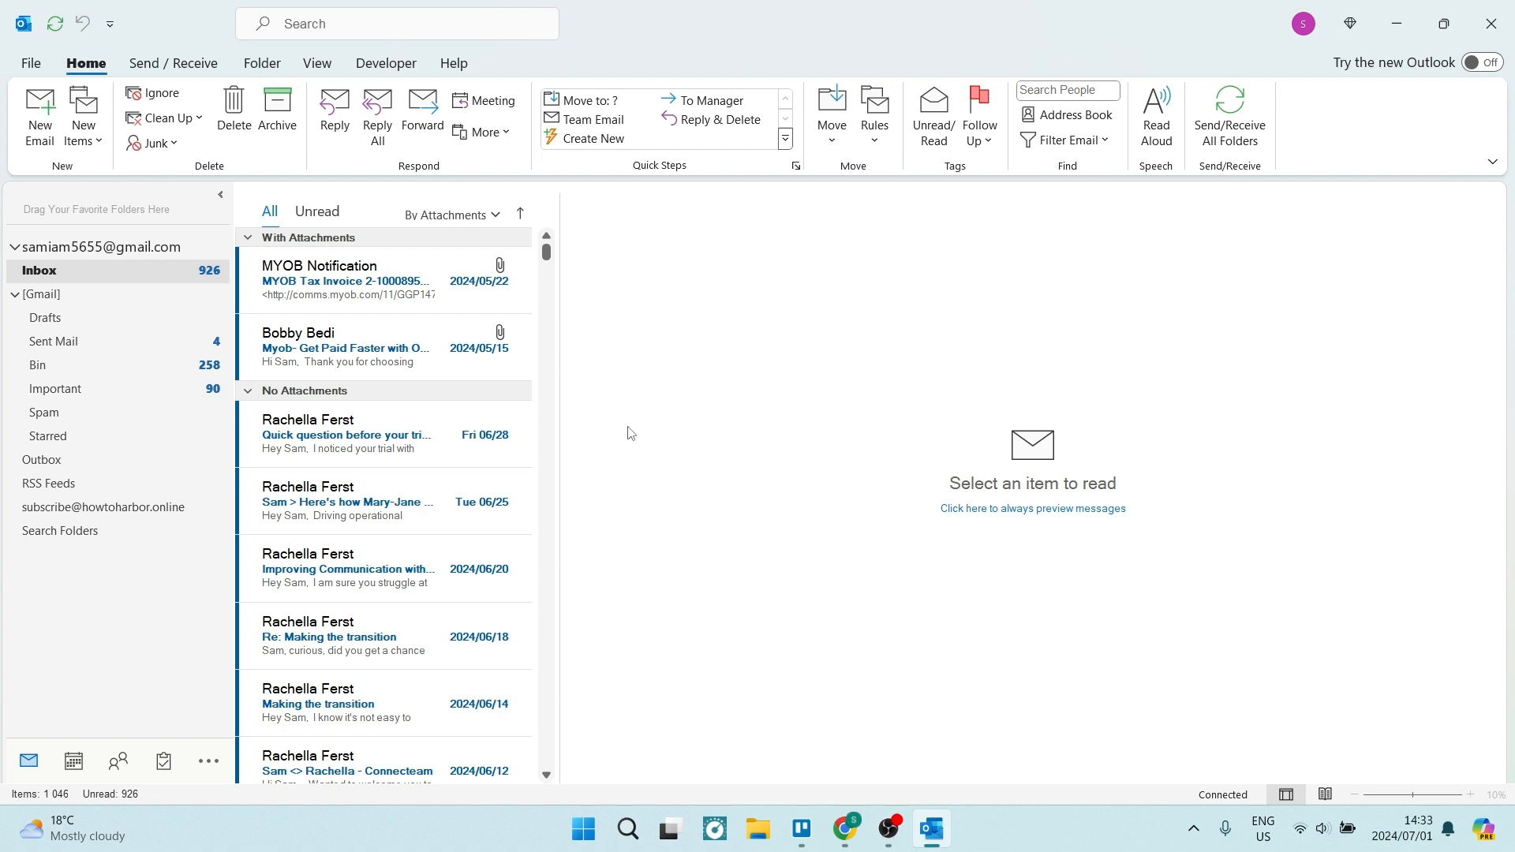